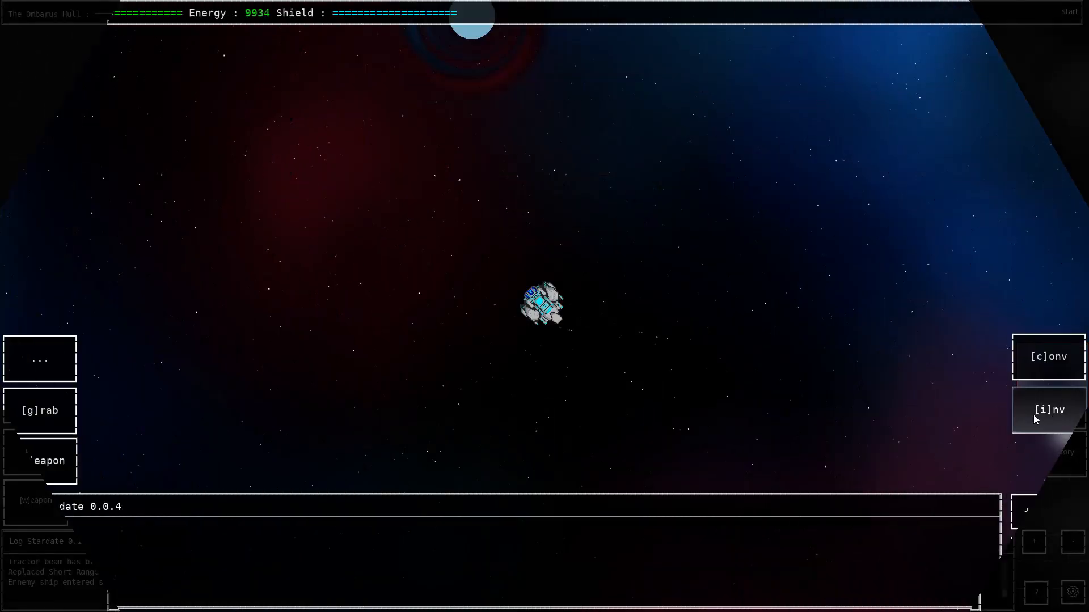
- Mount the Short Range Scanner into the 'scanner 1' slot through the ship's mount prompt
left_click(1049, 409)
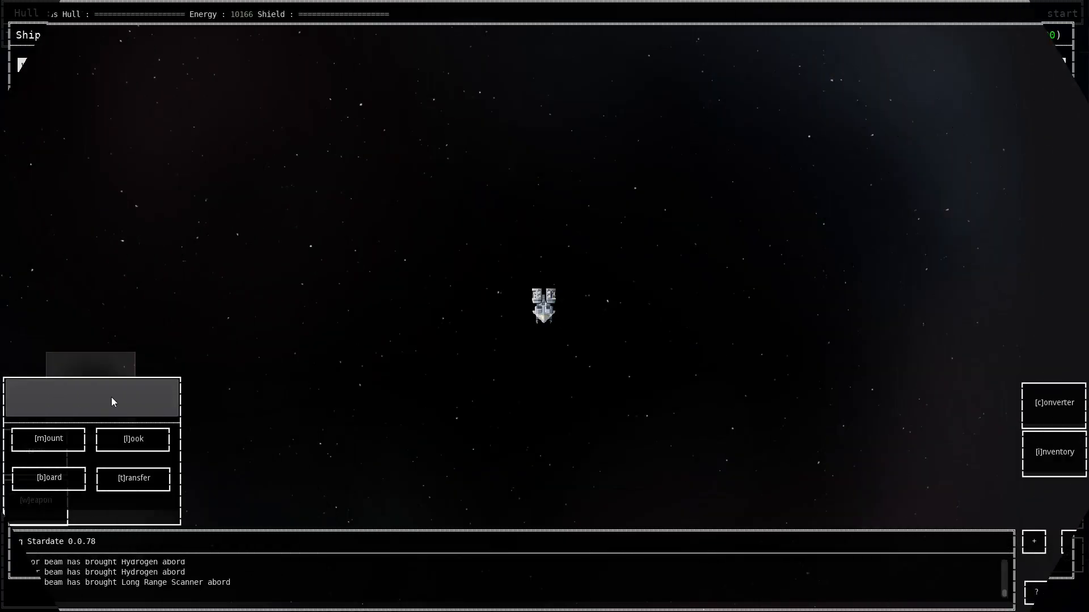
left_click(49, 438)
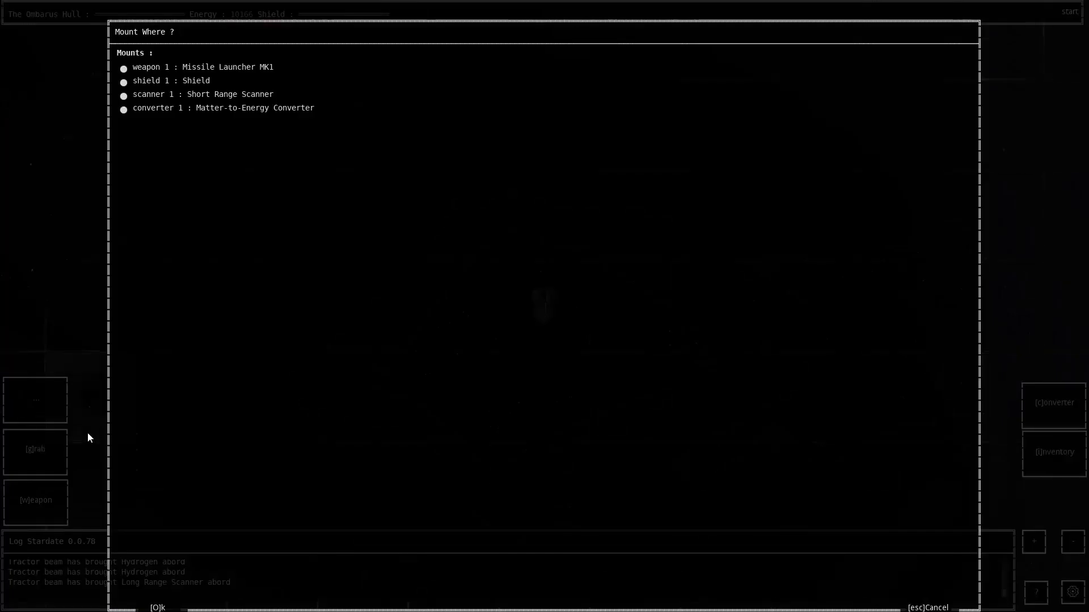
left_click(123, 95)
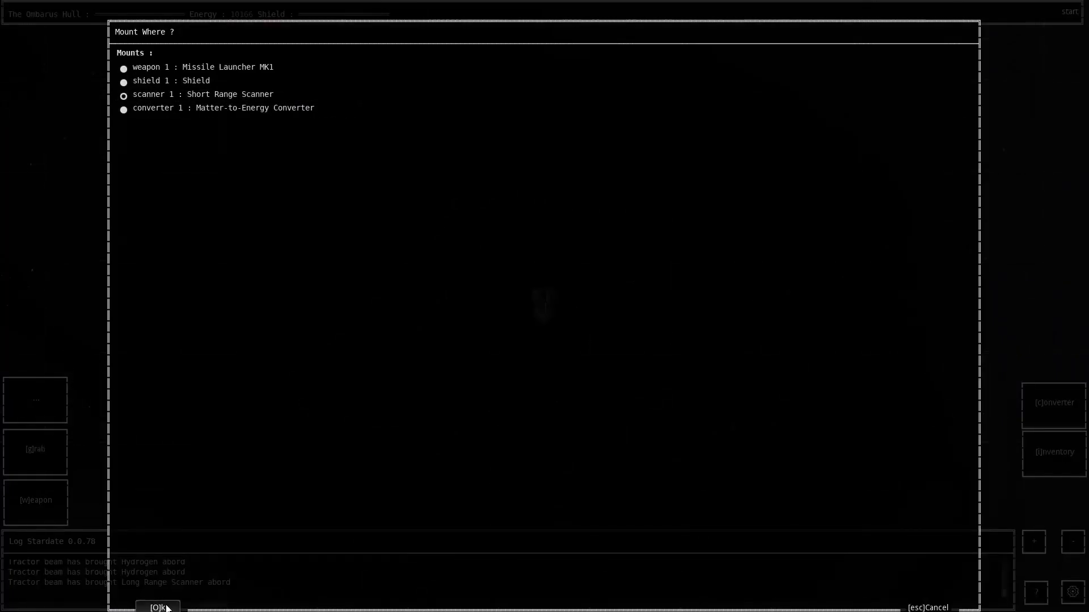
left_click(157, 607)
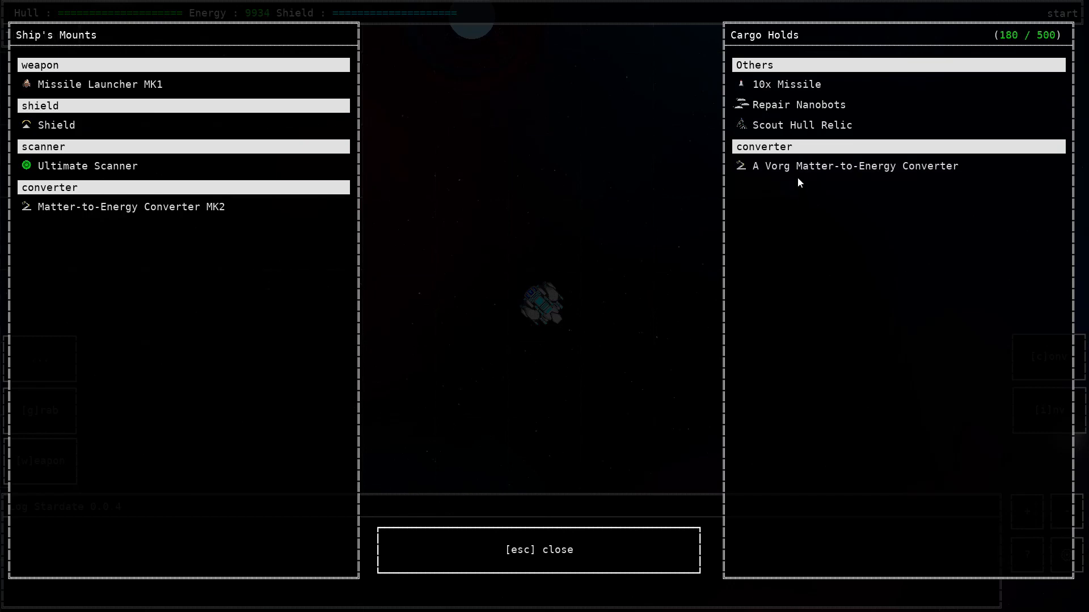
- Remove the mounted Ultimate Scanner from Ship's Mounts into the Cargo Holds
left_click(86, 165)
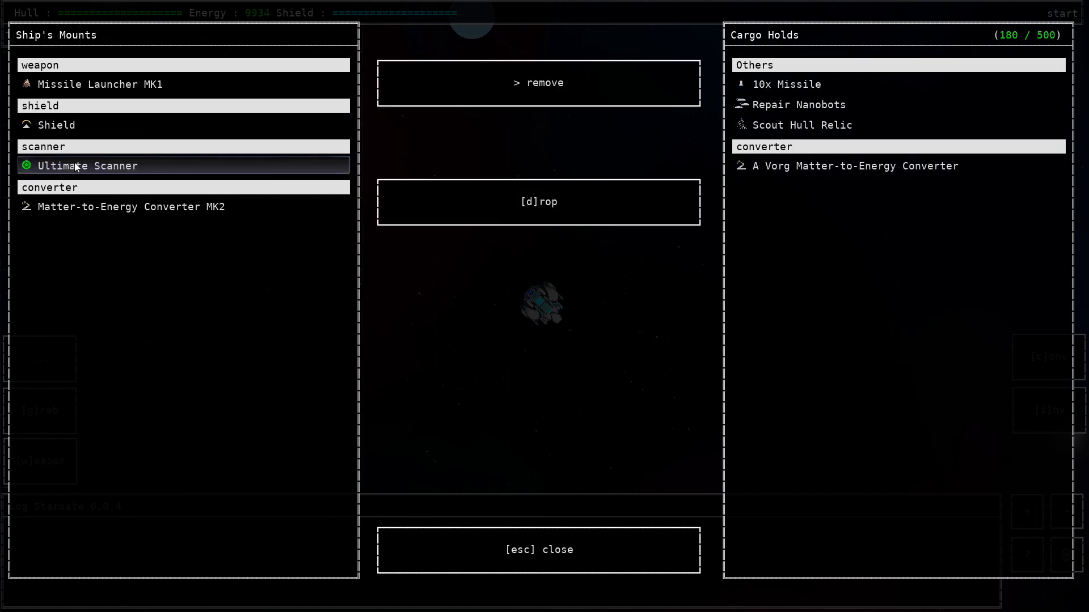
left_click(538, 82)
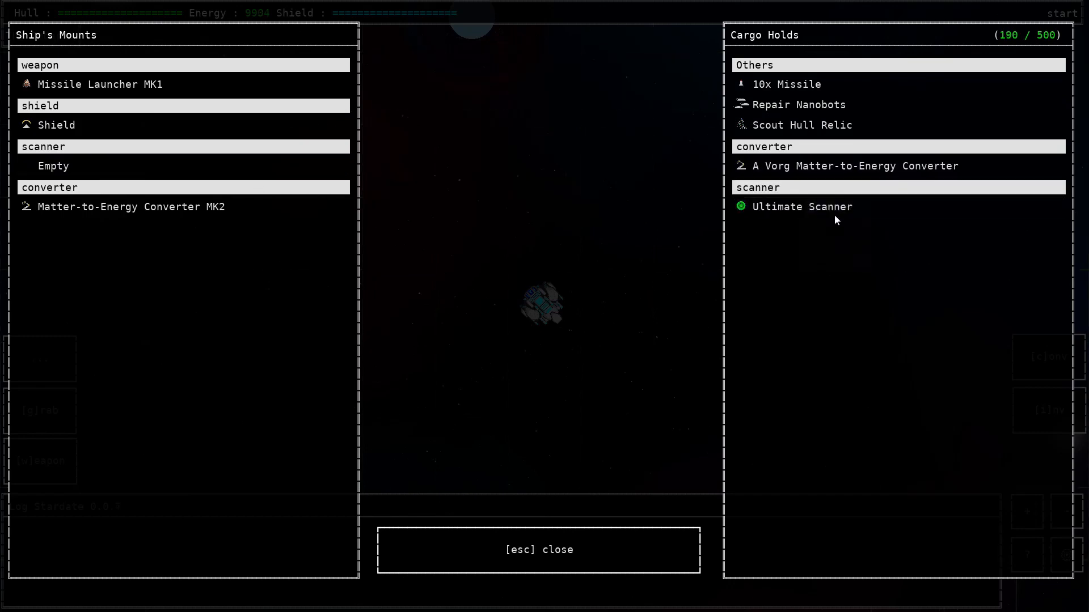
left_click(802, 207)
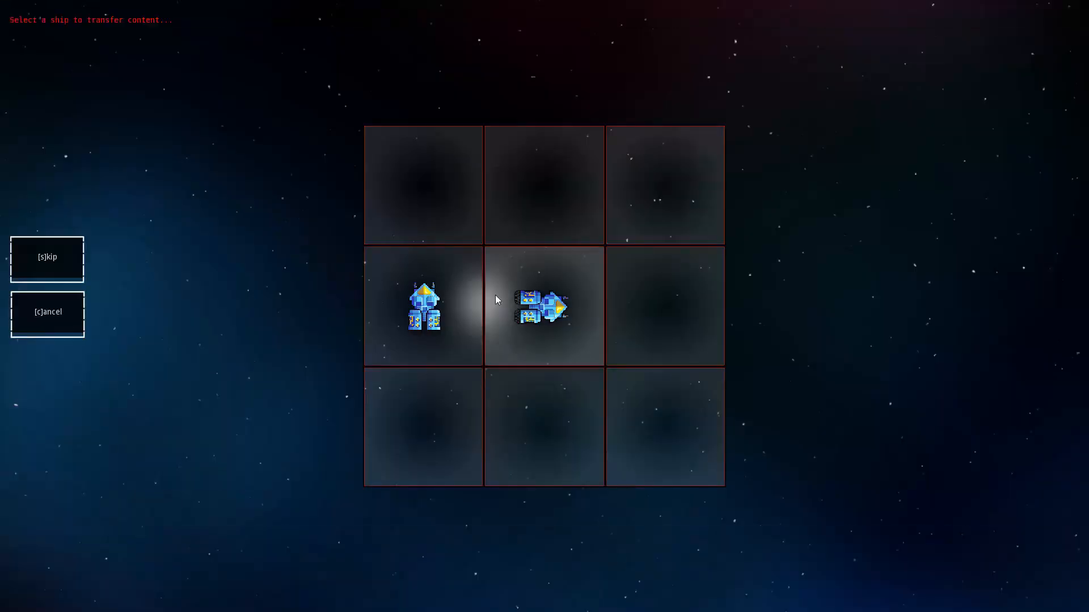
- Pick A Human Scout as transfer partner and move everything across with '>>'
left_click(538, 307)
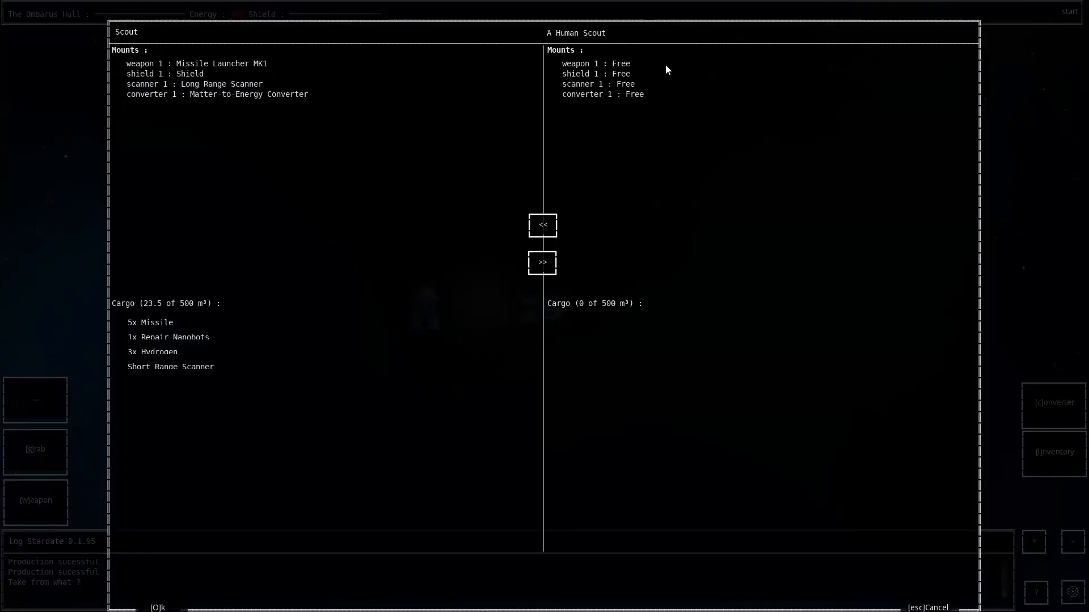
mouse_move(526, 304)
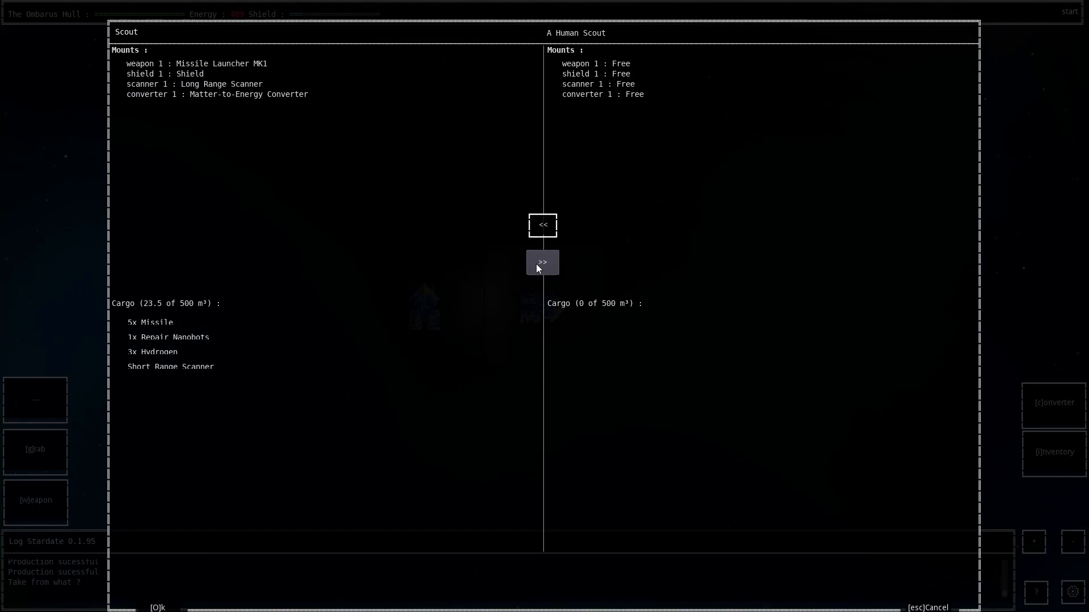
left_click(541, 262)
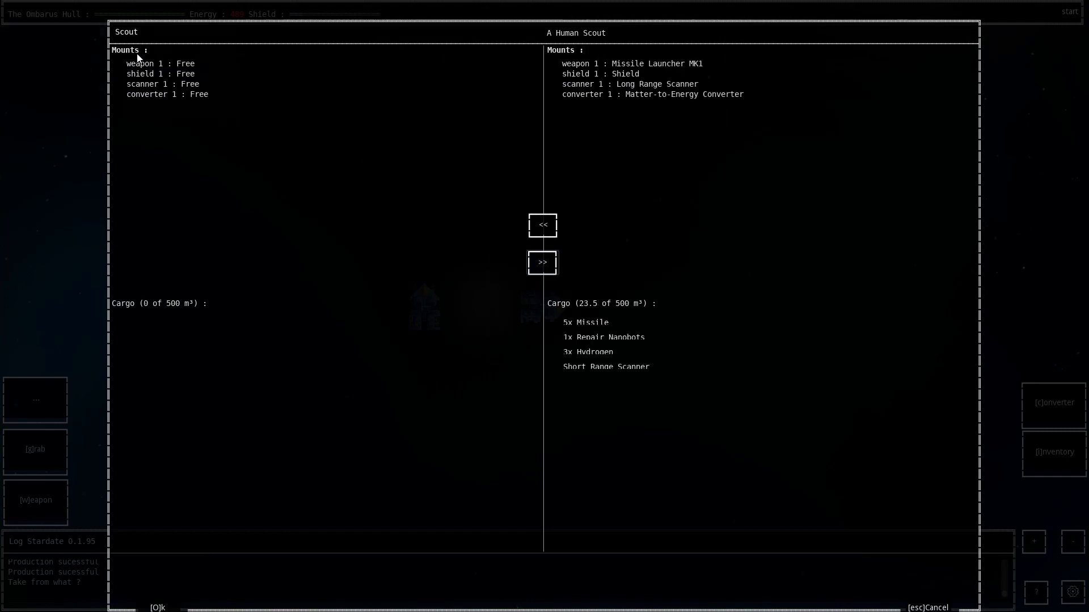
left_click(163, 84)
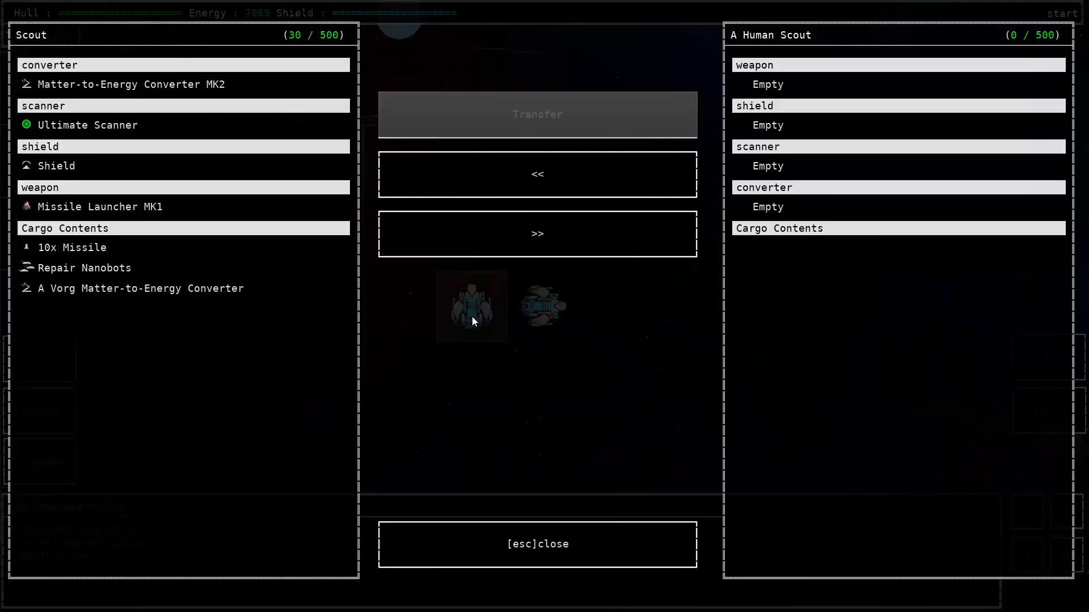
- Move all items to A Human Scout, then return Ultimate Scanner, Shield and 10x Missile
left_click(125, 84)
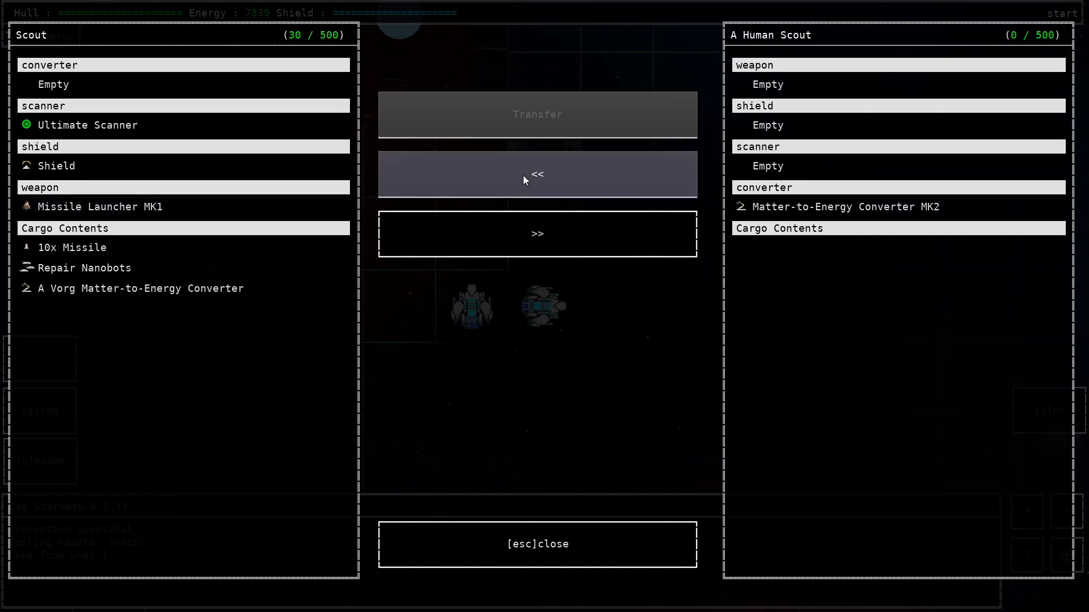
left_click(537, 174)
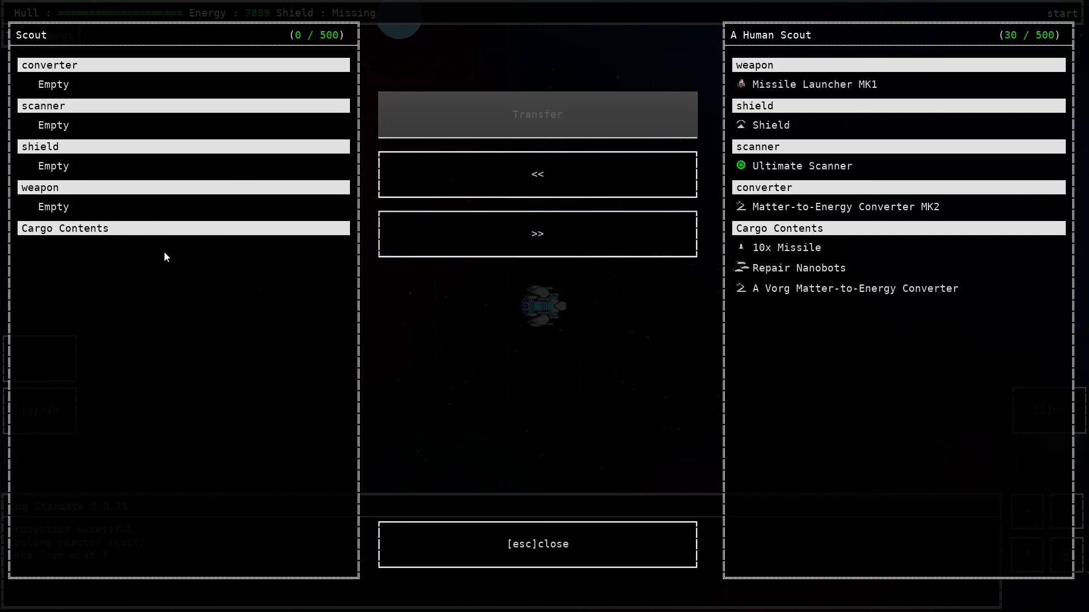
left_click(785, 248)
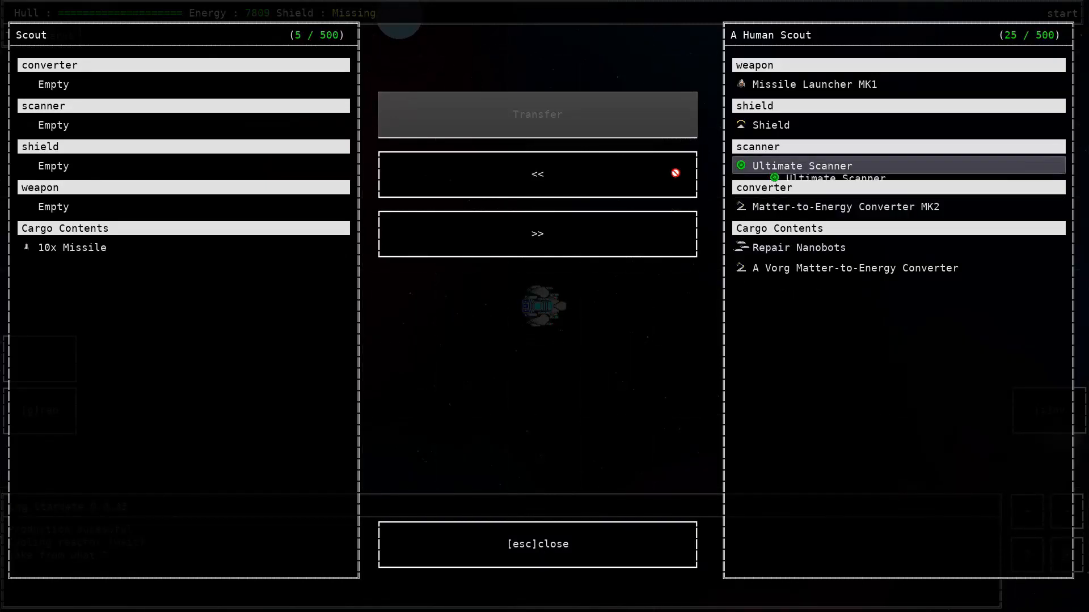
left_click(537, 174)
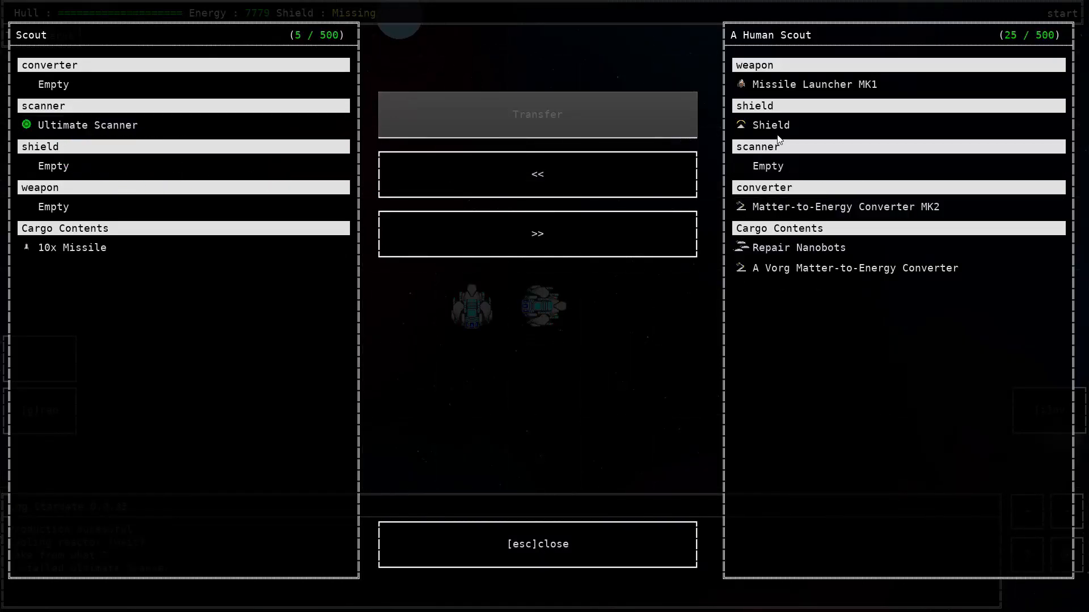
left_click(538, 175)
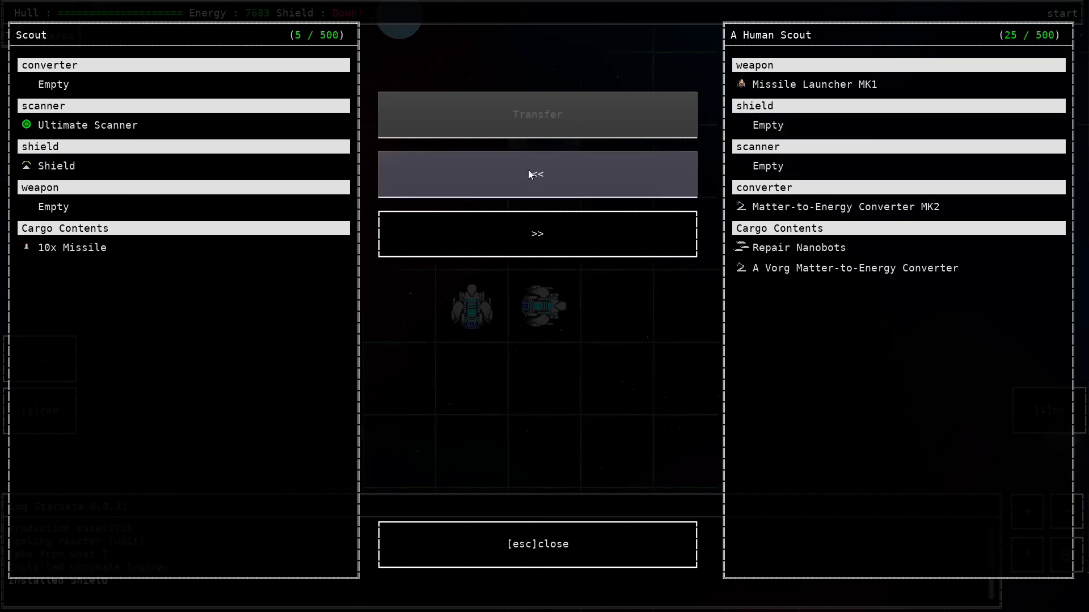
left_click(537, 174)
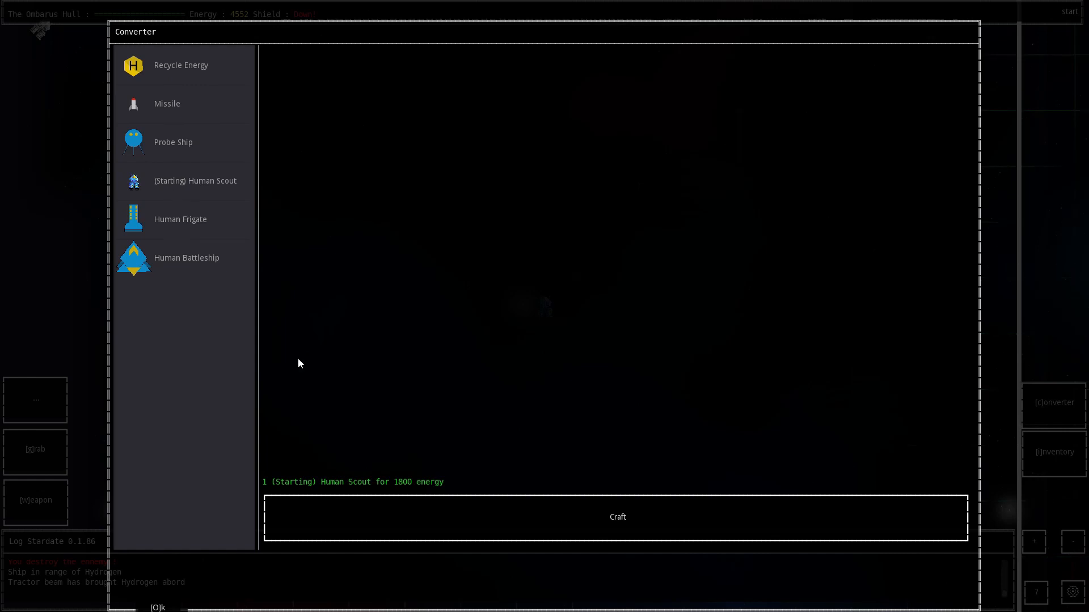
- Inspect the Recycle Energy items, then craft a (Starting) Human Scout in the old Converter
left_click(180, 65)
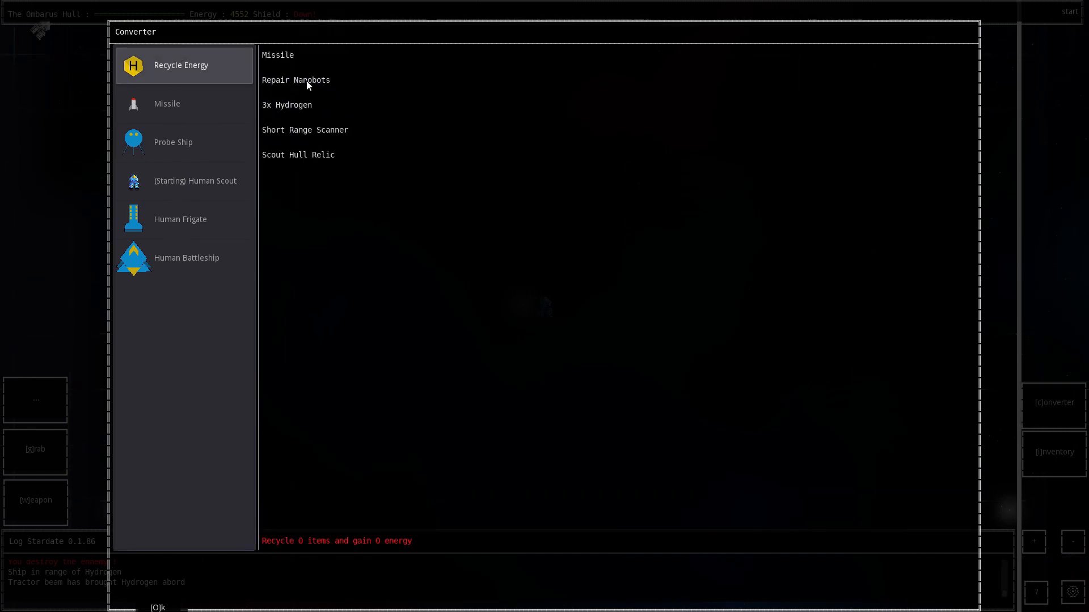
mouse_move(198, 120)
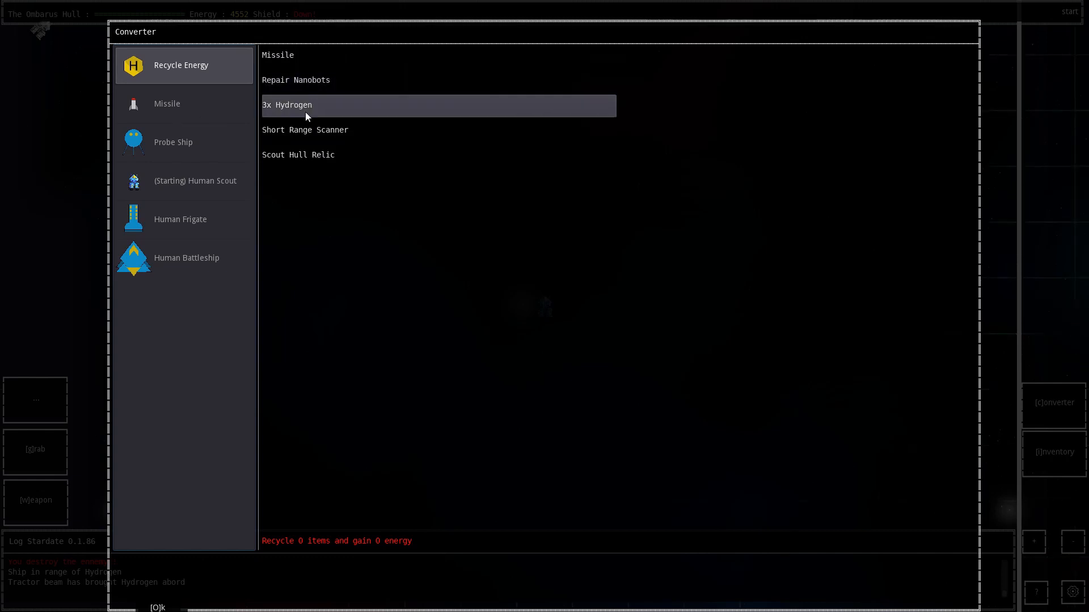
left_click(195, 180)
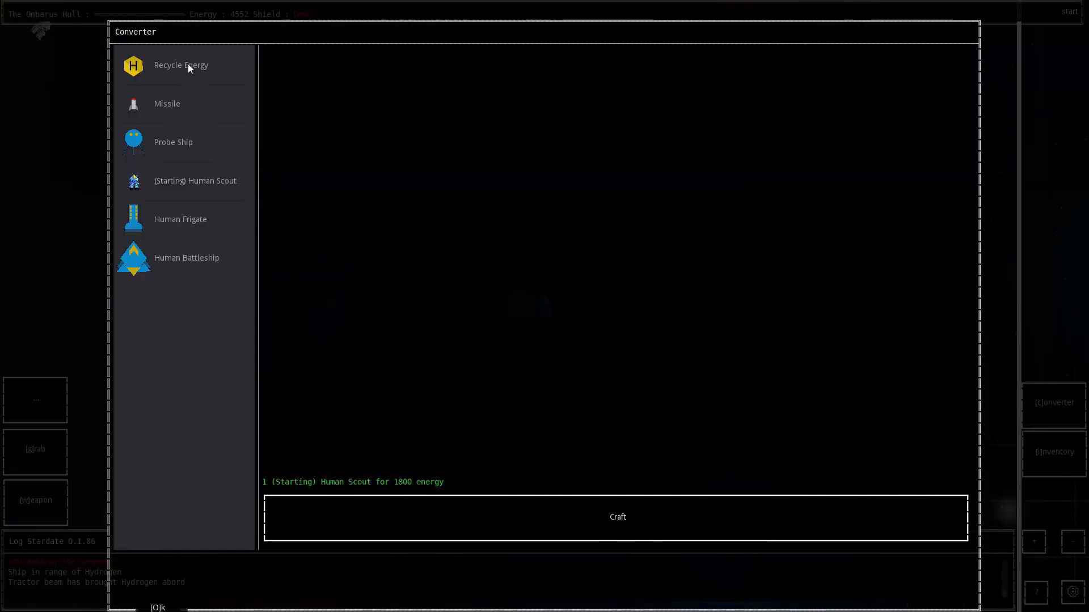
left_click(180, 64)
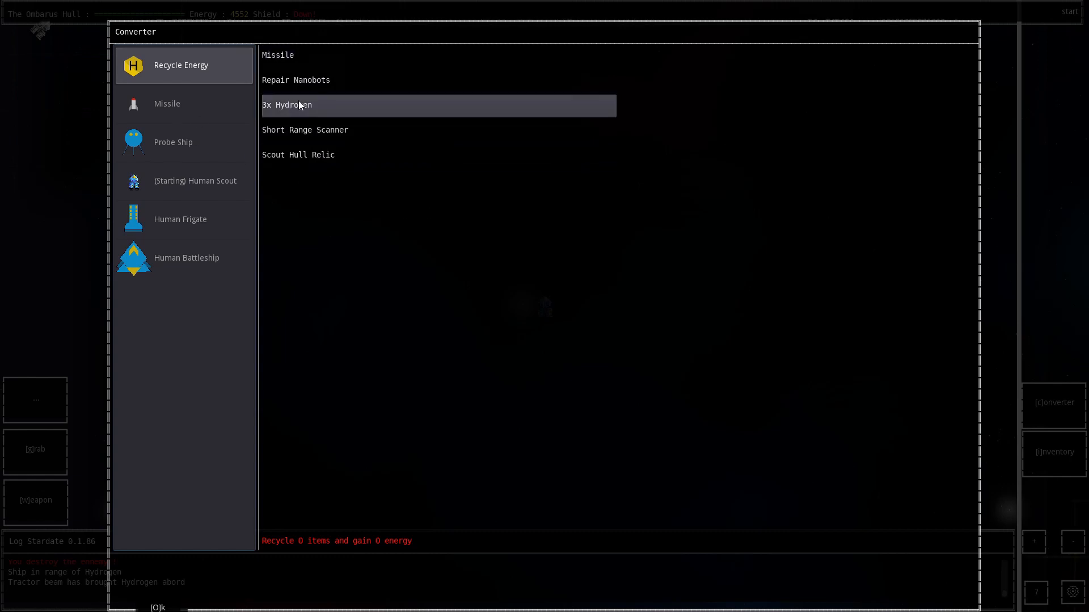
mouse_move(181, 111)
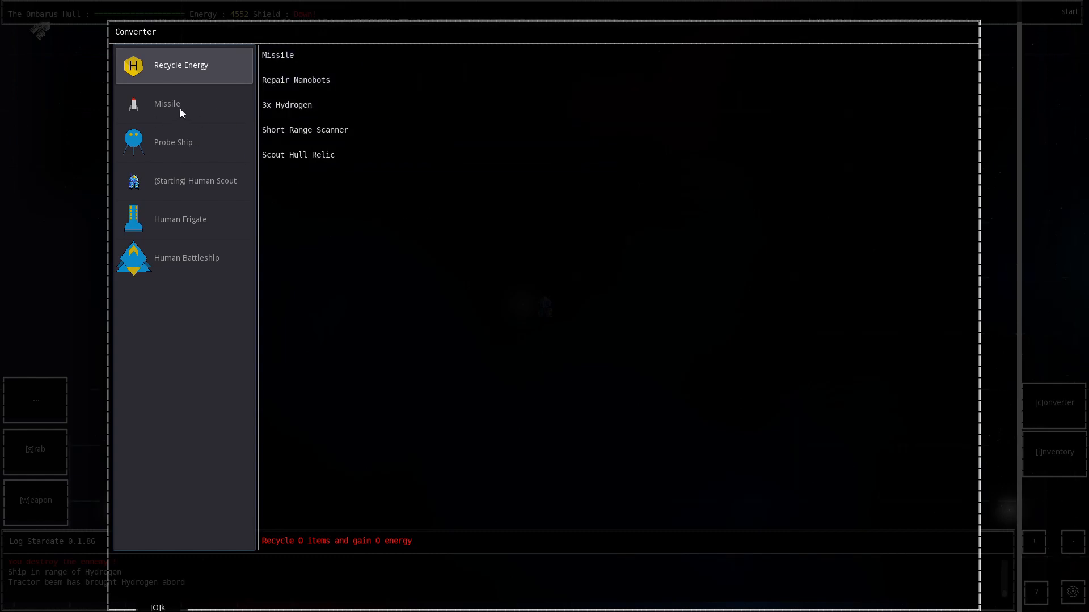
left_click(196, 181)
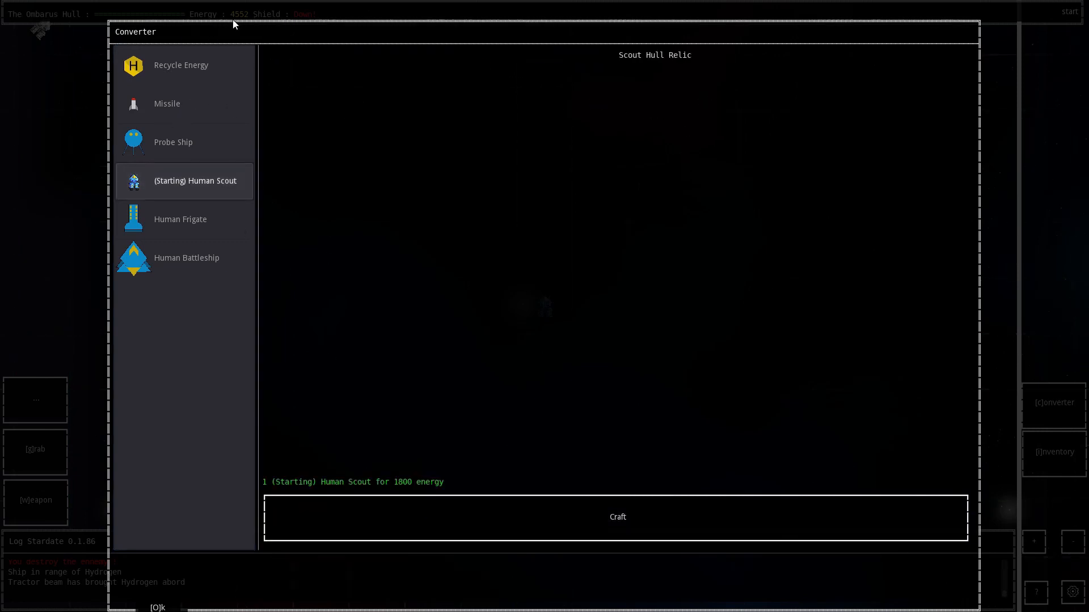
mouse_move(552, 511)
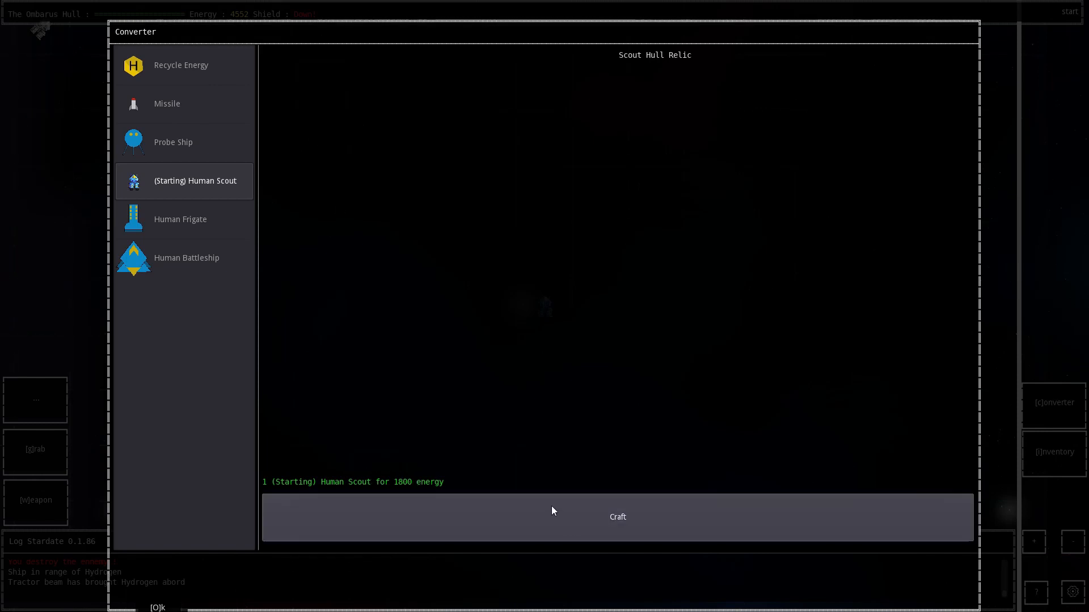
left_click(617, 517)
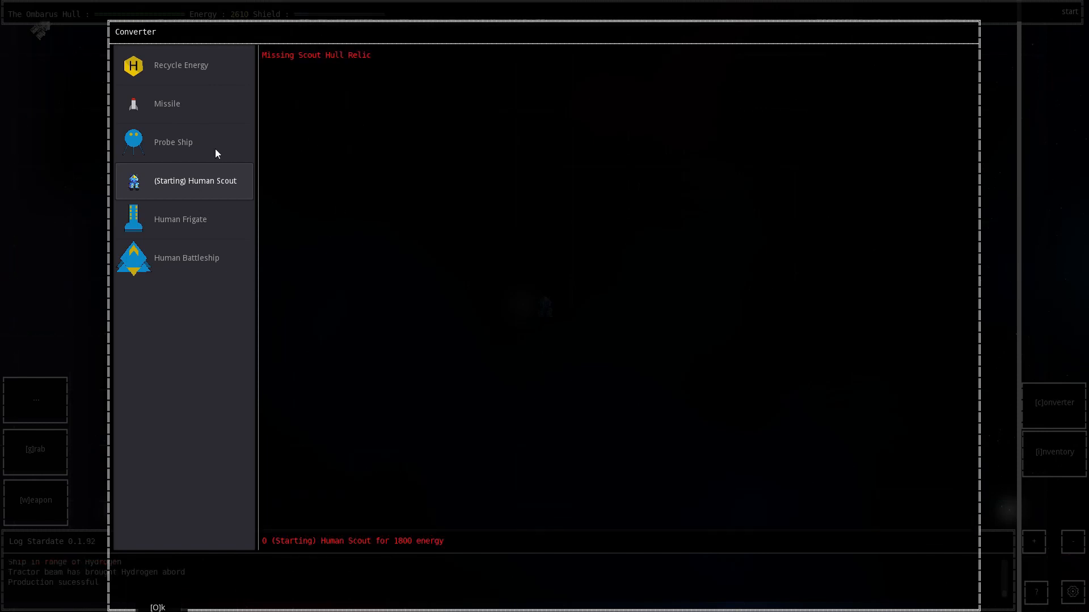
mouse_move(188, 98)
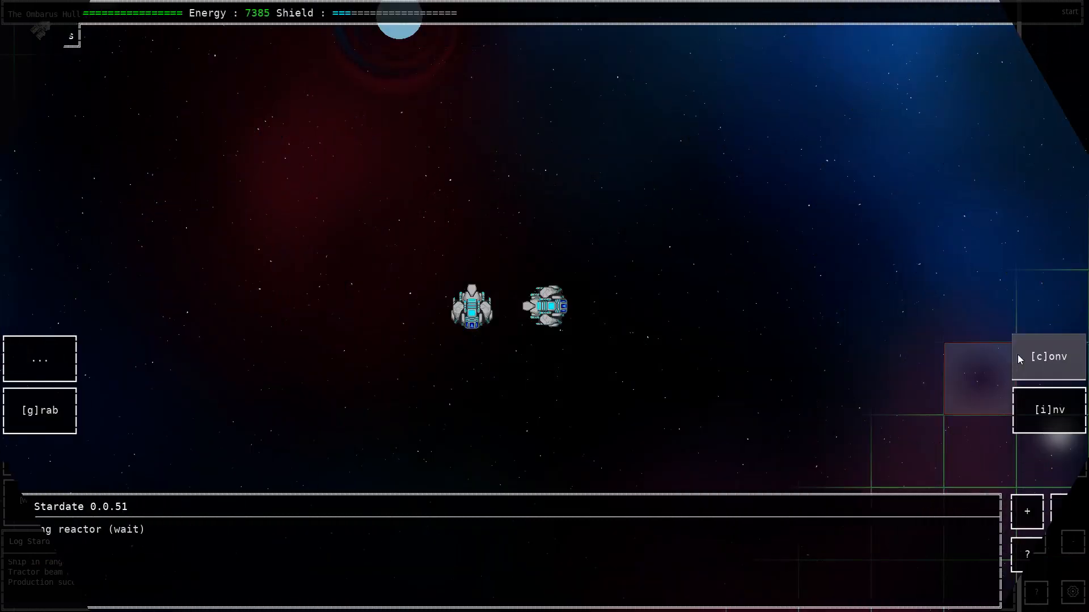
- Open Converter MK1 and choose 3 of the 10x Missile for energy recycling
left_click(1049, 356)
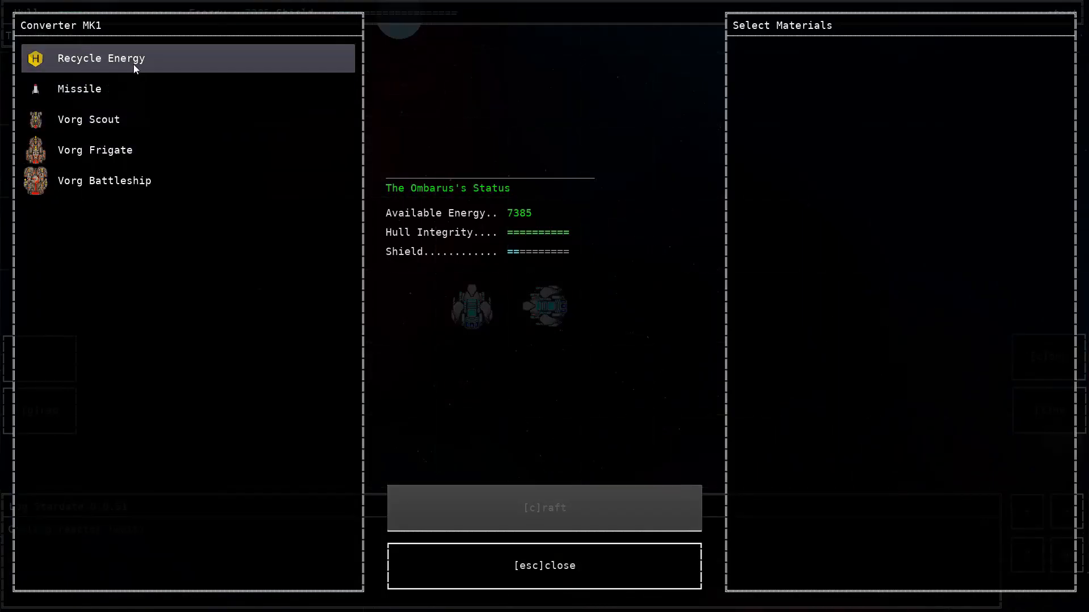
left_click(101, 59)
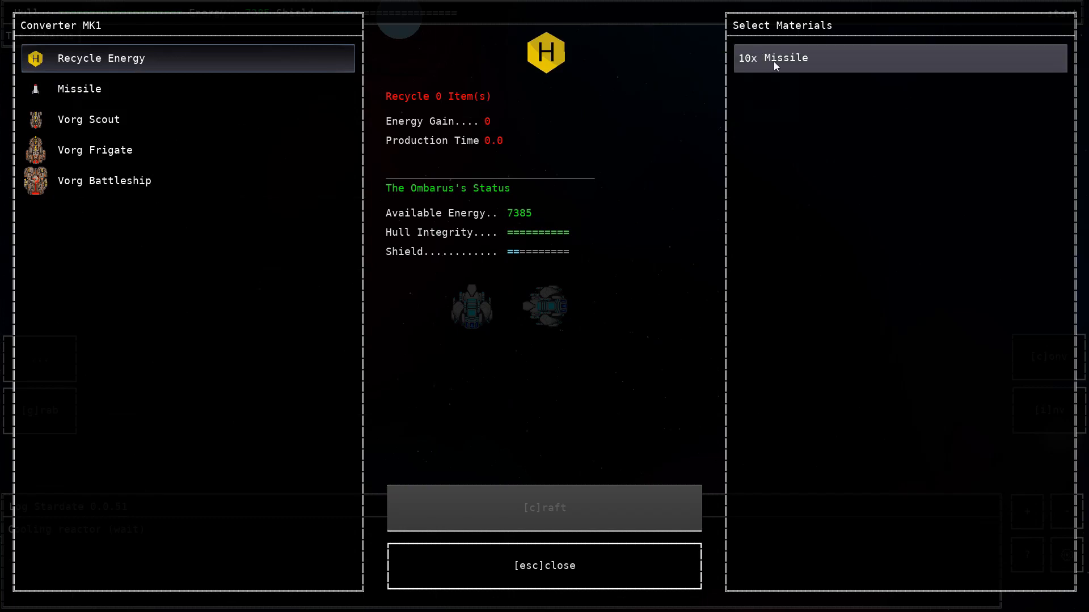
left_click(773, 58)
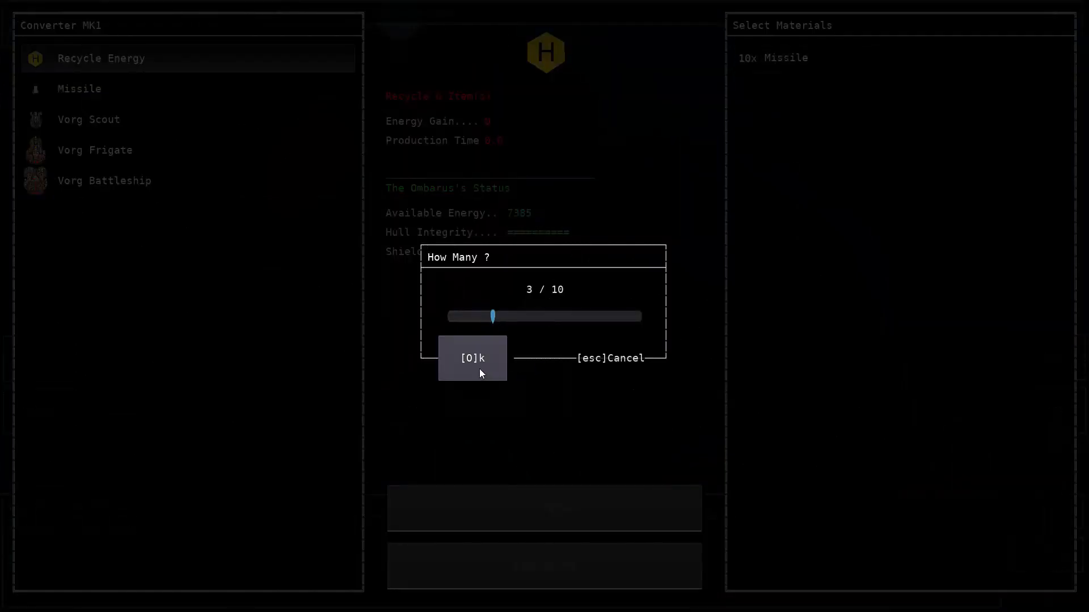
left_click(472, 359)
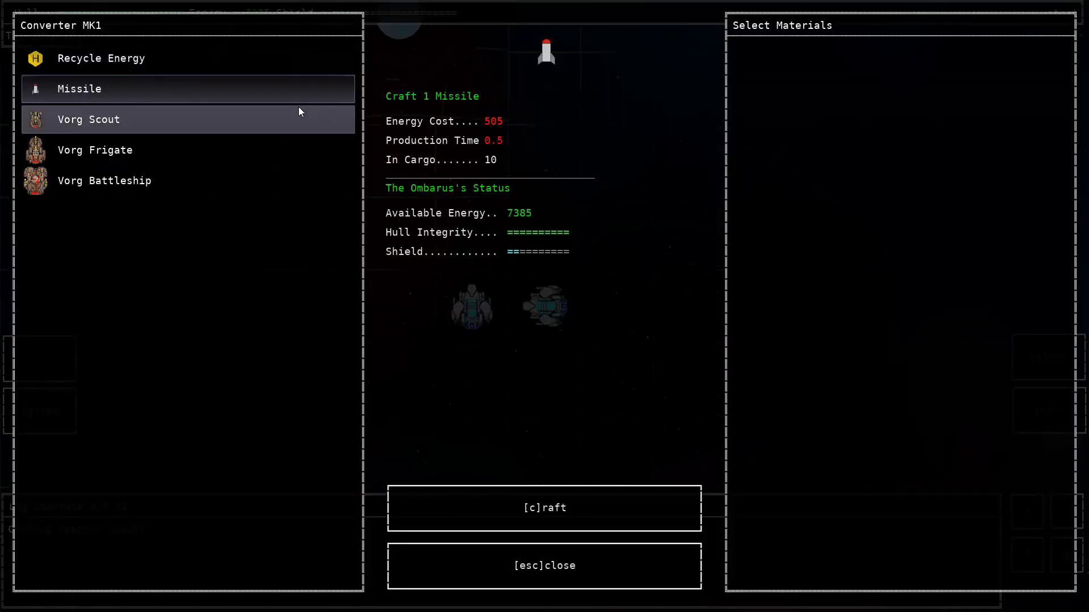
- Browse the Vorg Scout and Vorg Frigate recipes, then return to Recycle Energy
left_click(89, 119)
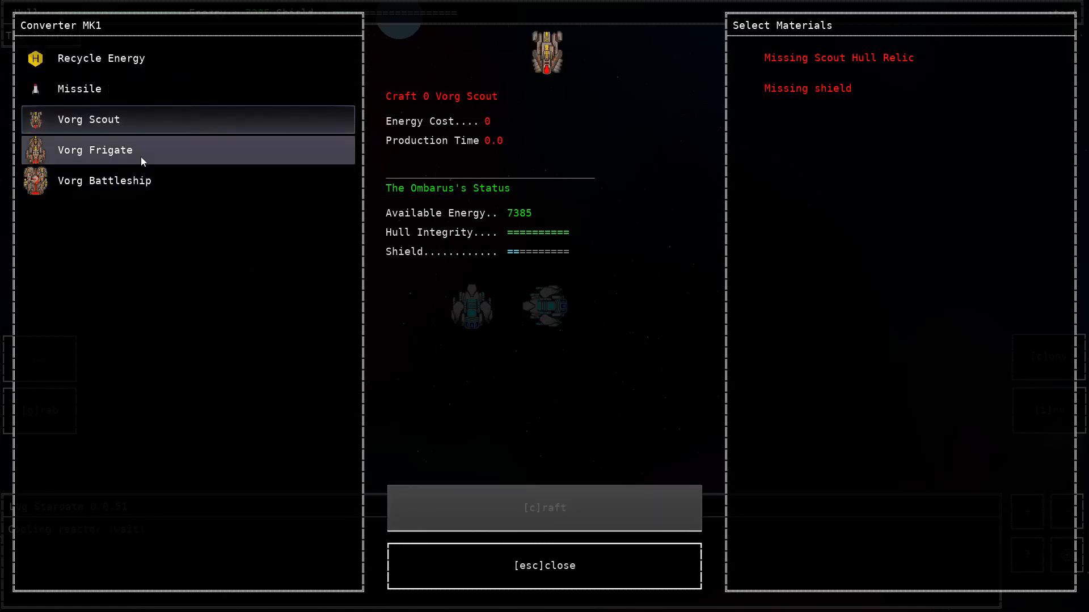
left_click(104, 180)
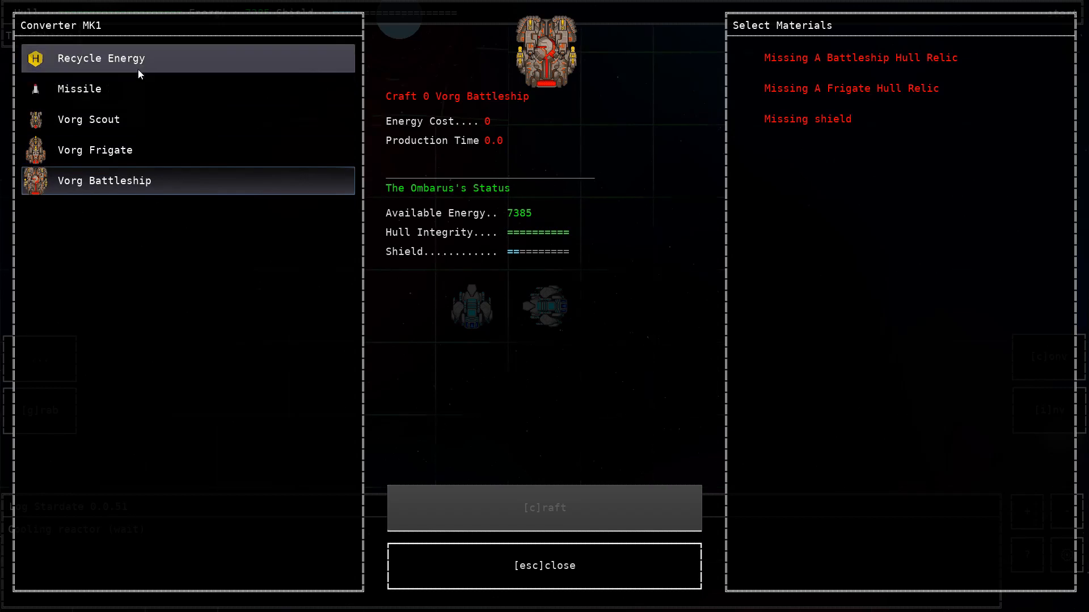
left_click(101, 58)
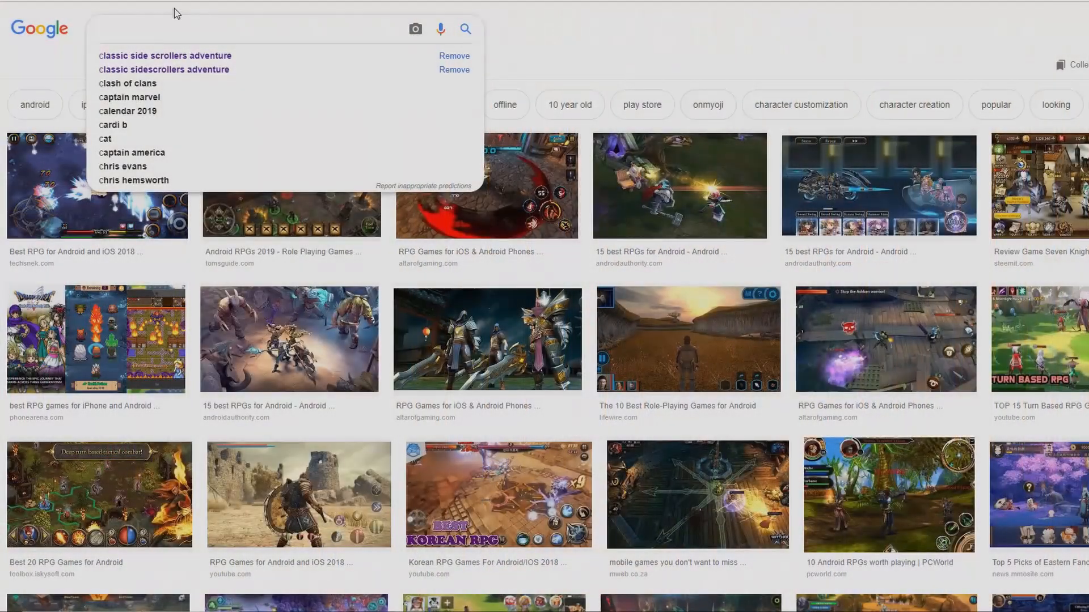
- Search Google Images for 'crafting ui design' and preview The UI of Worlds Adrift
type("crafting ui")
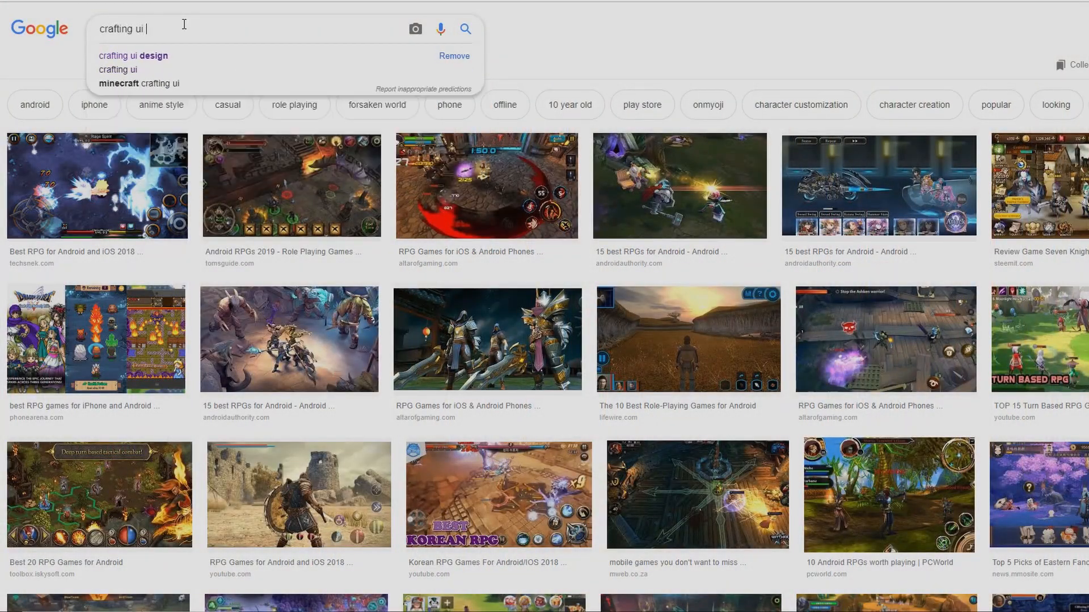
left_click(134, 55)
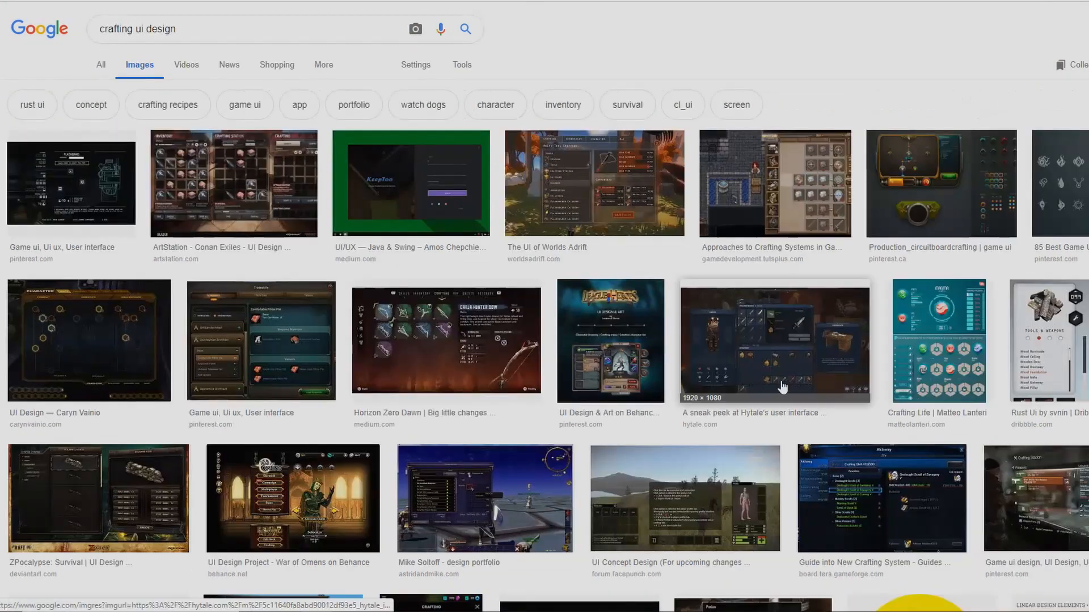
left_click(234, 183)
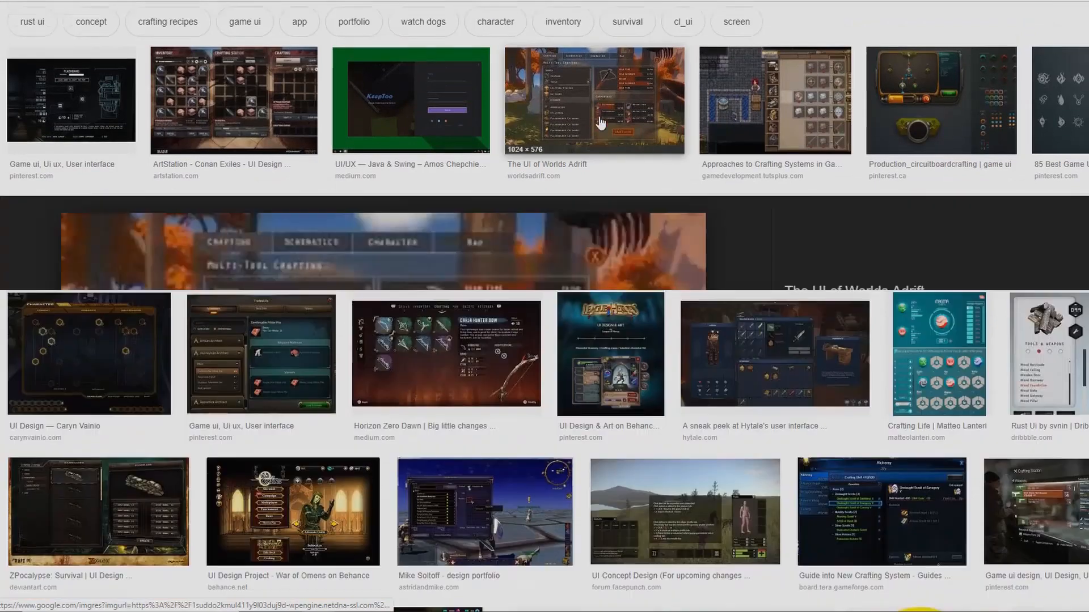
left_click(593, 100)
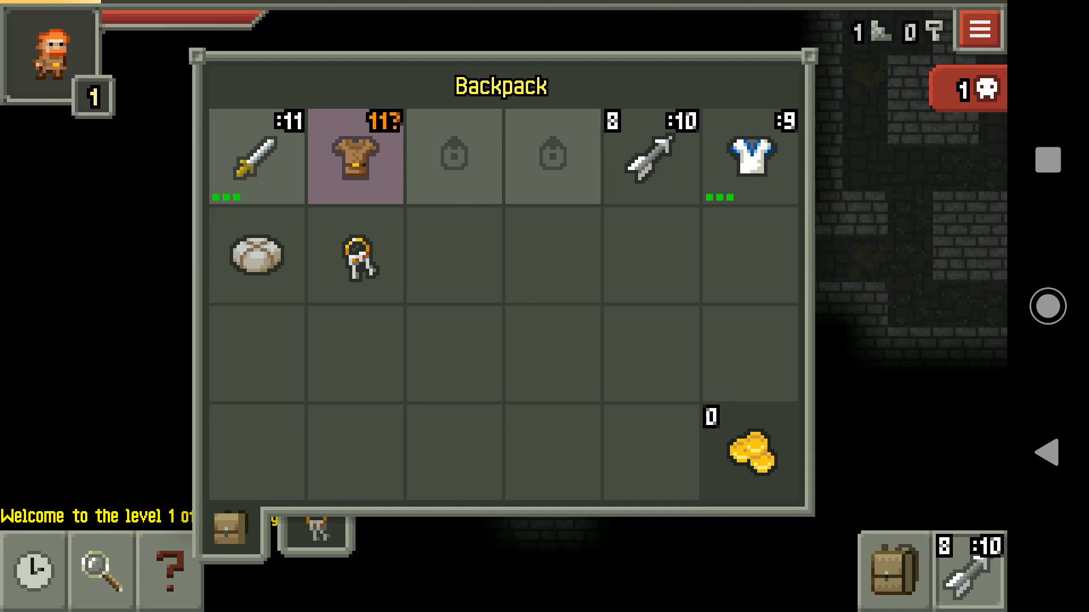
- Go from the Backpack grid screenshot to the Inventory list and scroll down it
left_click(355, 157)
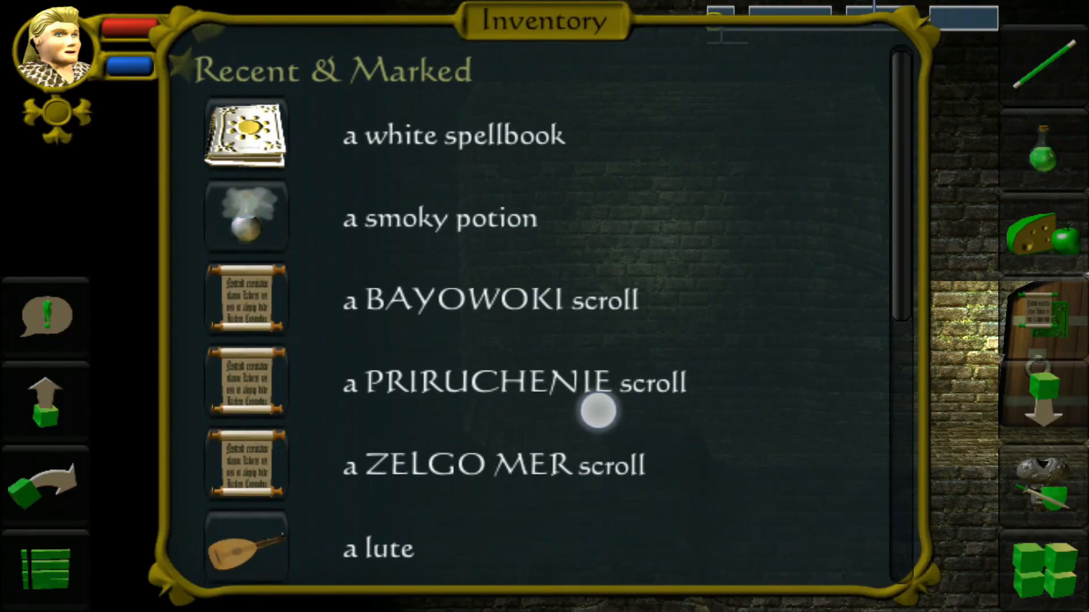
scroll("down", 3)
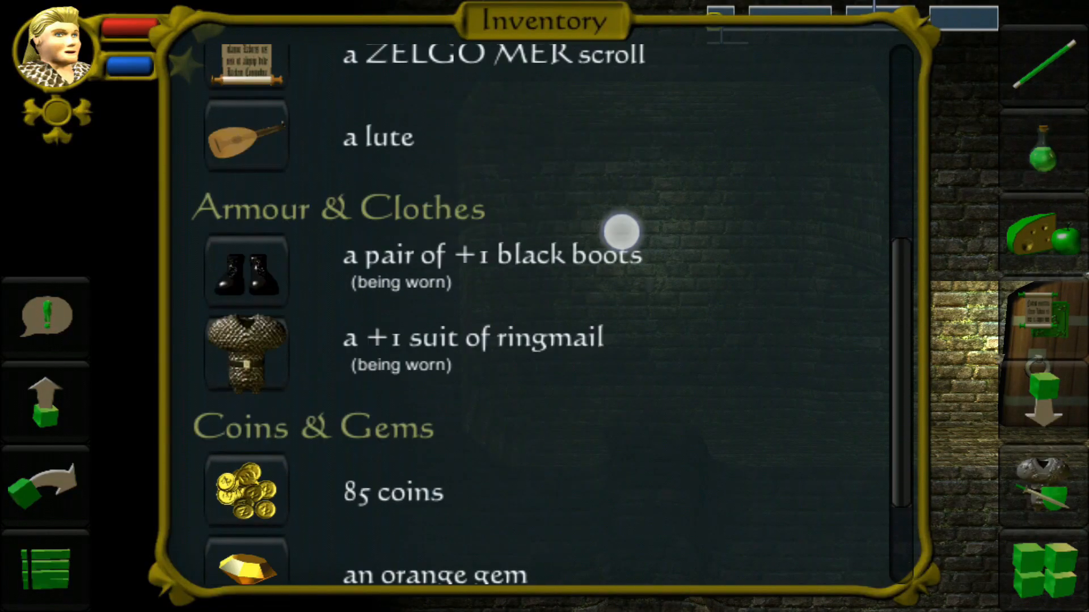